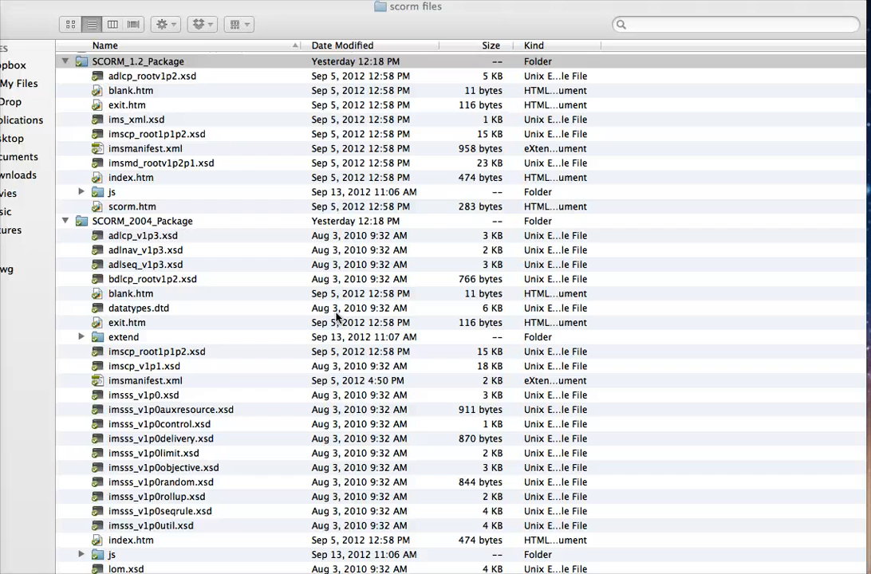
# - Browse the SCORM_1.2 and SCORM_2004 package folders, then open the cardstack source folder in a new window
pyautogui.click(137, 62)
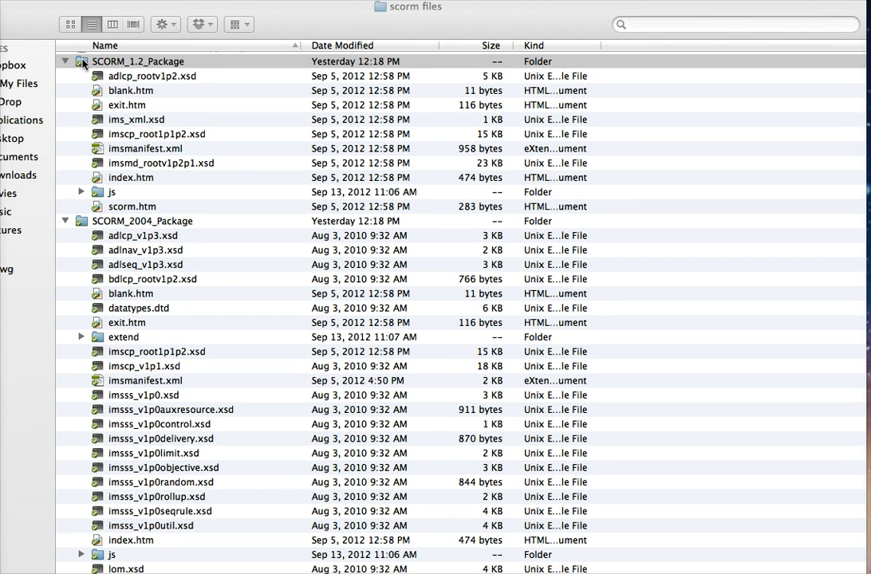
pyautogui.click(138, 61)
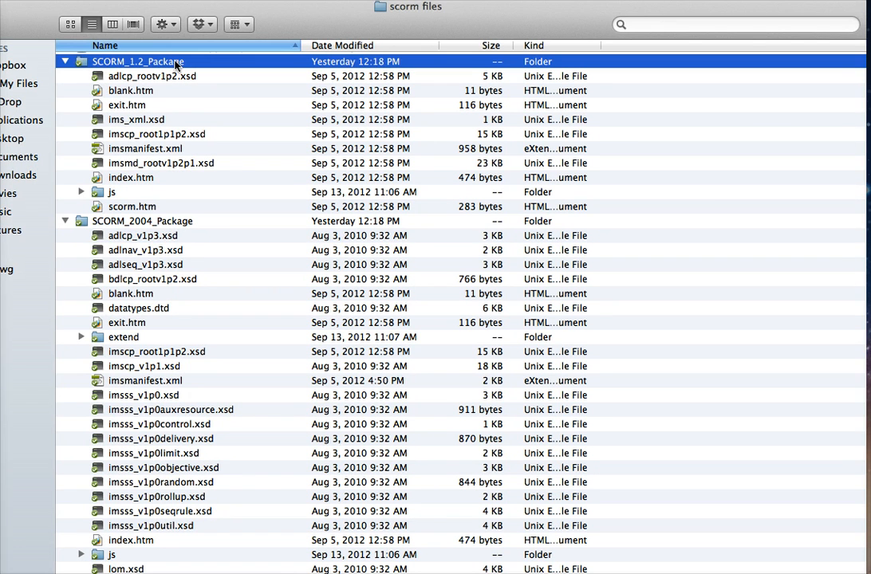
pyautogui.click(141, 221)
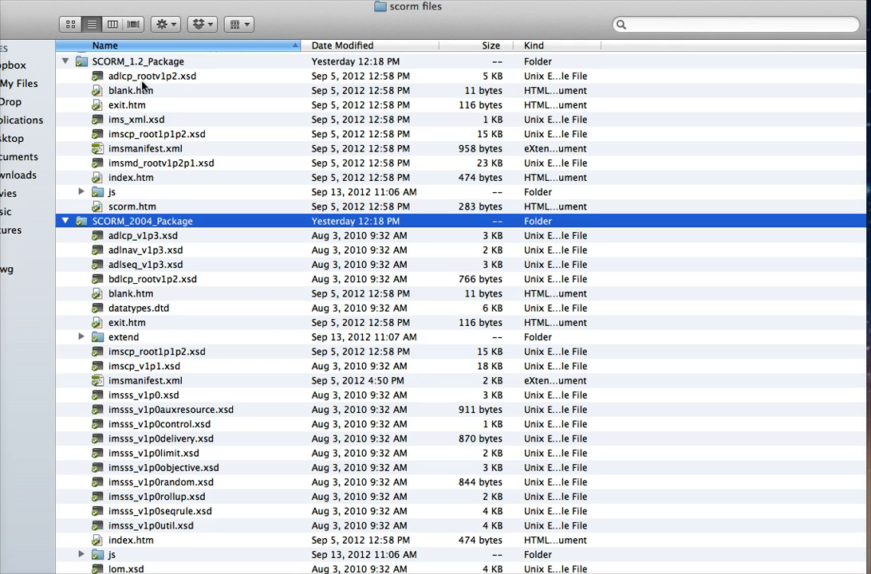
pyautogui.moveTo(142, 222)
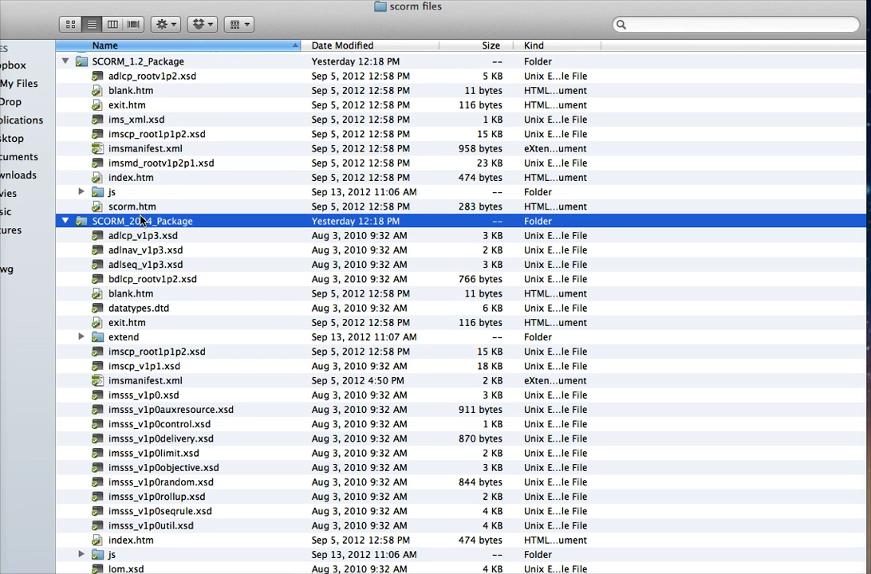
pyautogui.click(139, 62)
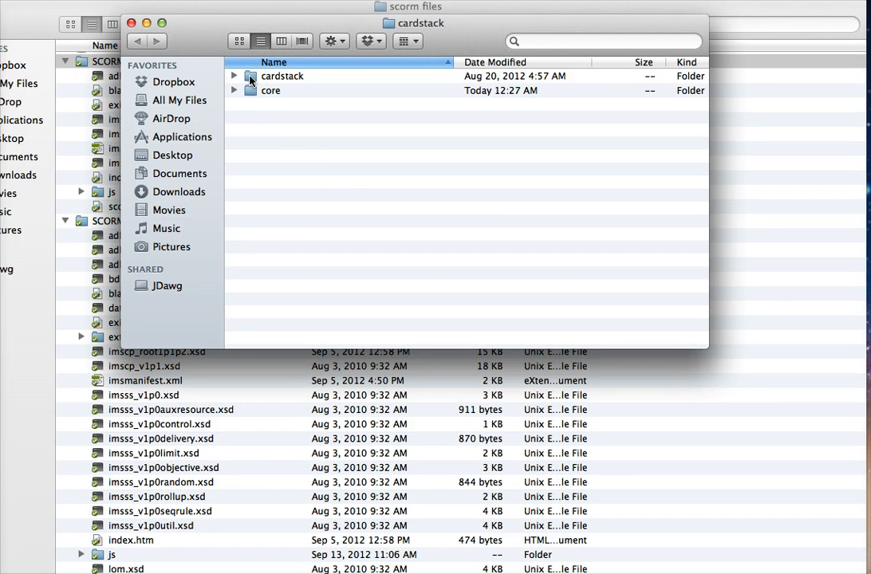
# - Copy both the cardstack and core subfolders, then return to the scorm files window
pyautogui.click(281, 76)
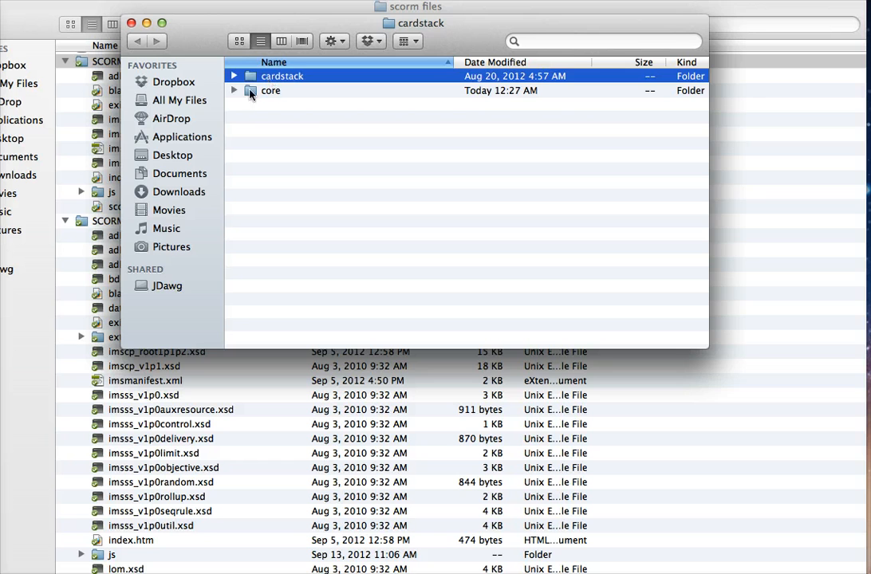
pyautogui.click(270, 90)
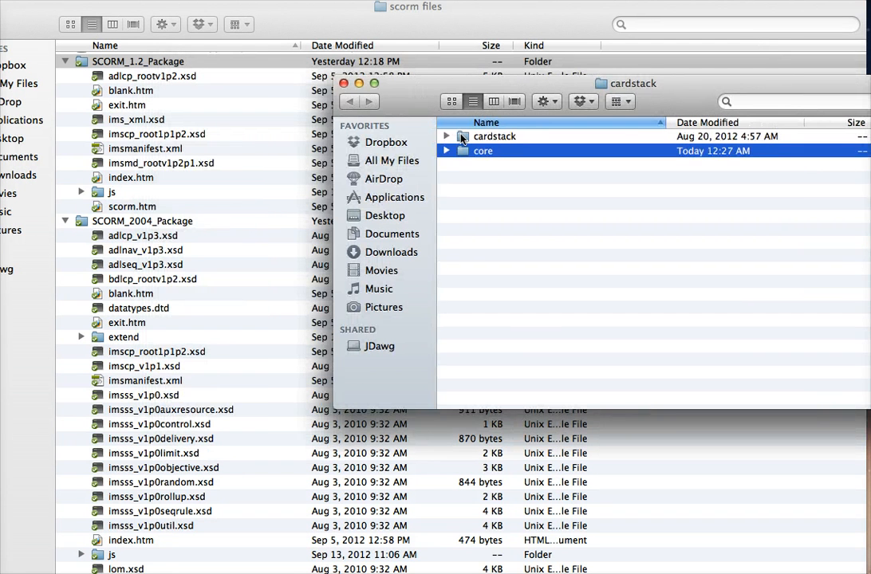
pyautogui.rightClick(482, 151)
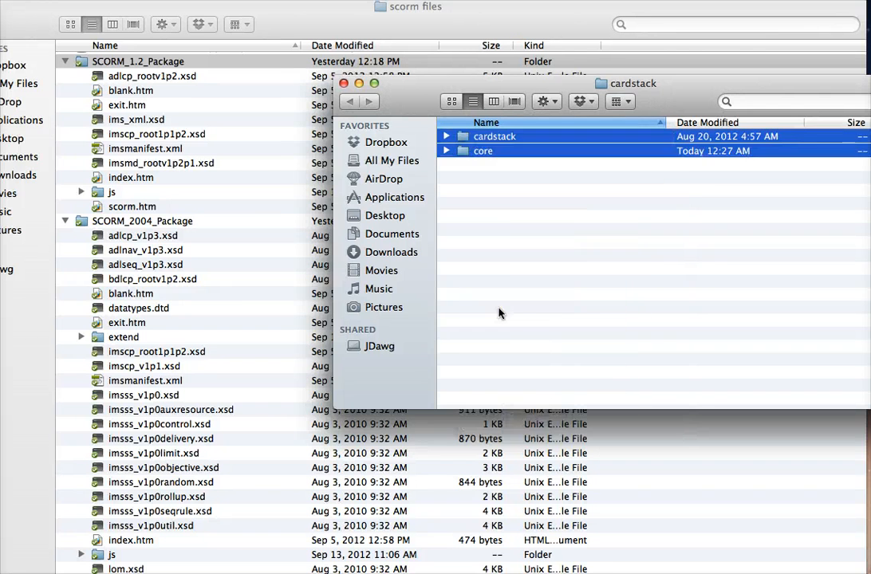
pyautogui.click(343, 83)
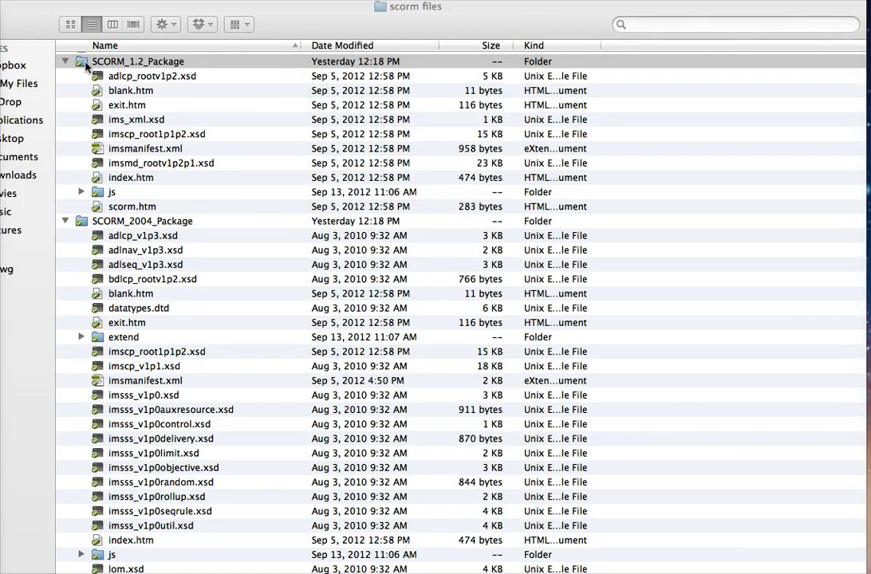
# - Open SCORM_1.2_Package and paste the copied cardstack and core folders into it
pyautogui.doubleClick(138, 60)
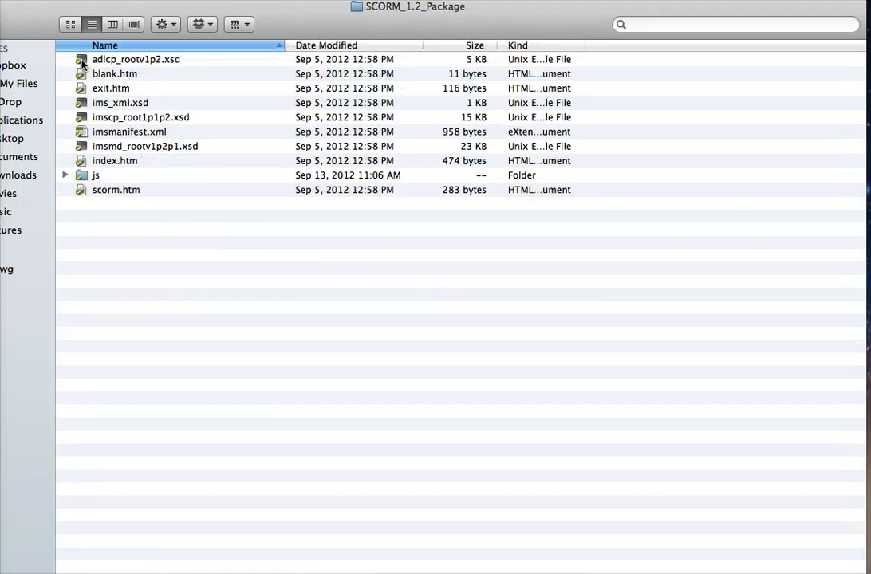
pyautogui.rightClick(203, 343)
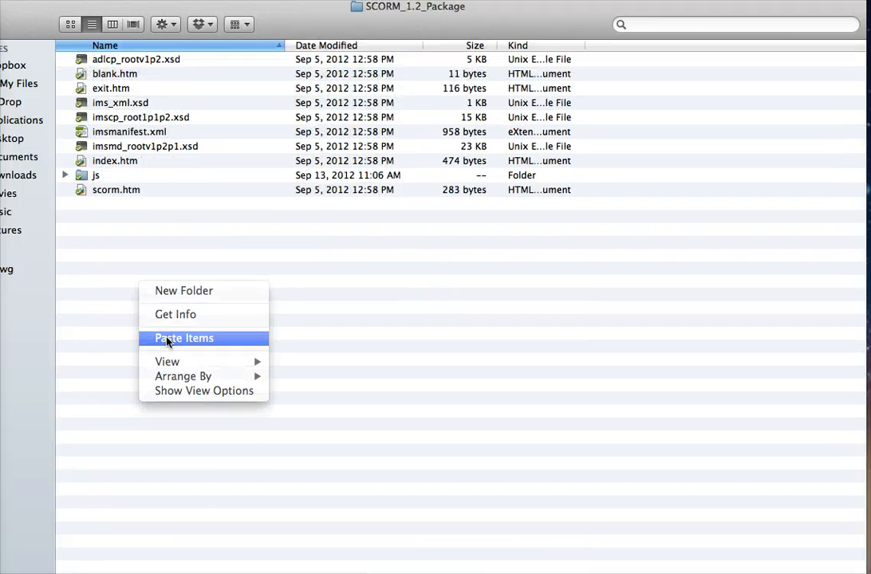
pyautogui.click(184, 337)
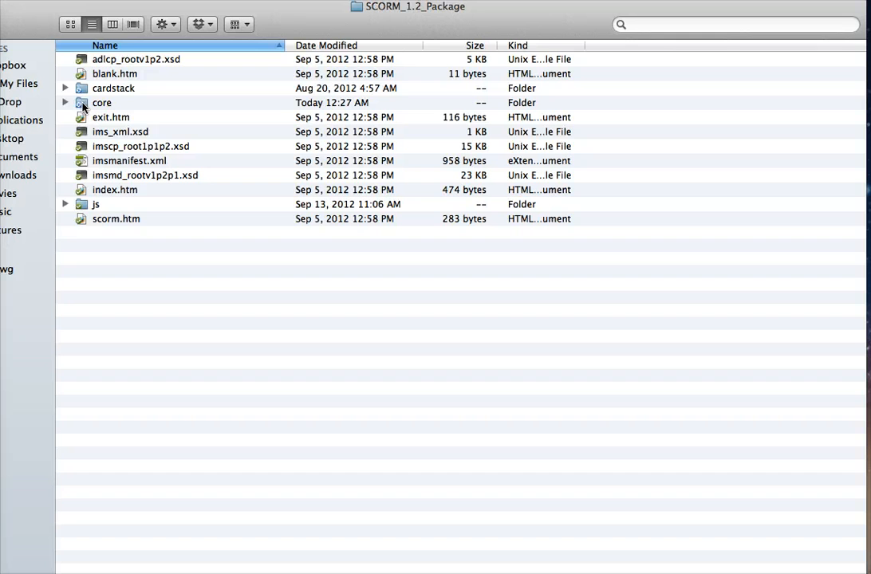
pyautogui.moveTo(89, 93)
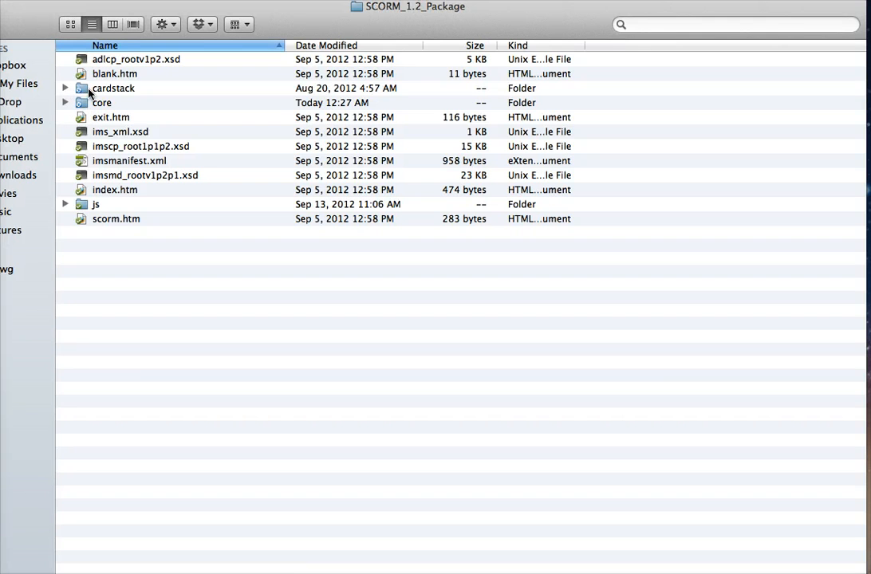
# - Rename the pasted cardstack folder to 'game', then select imsmanifest.xml
pyautogui.click(113, 87)
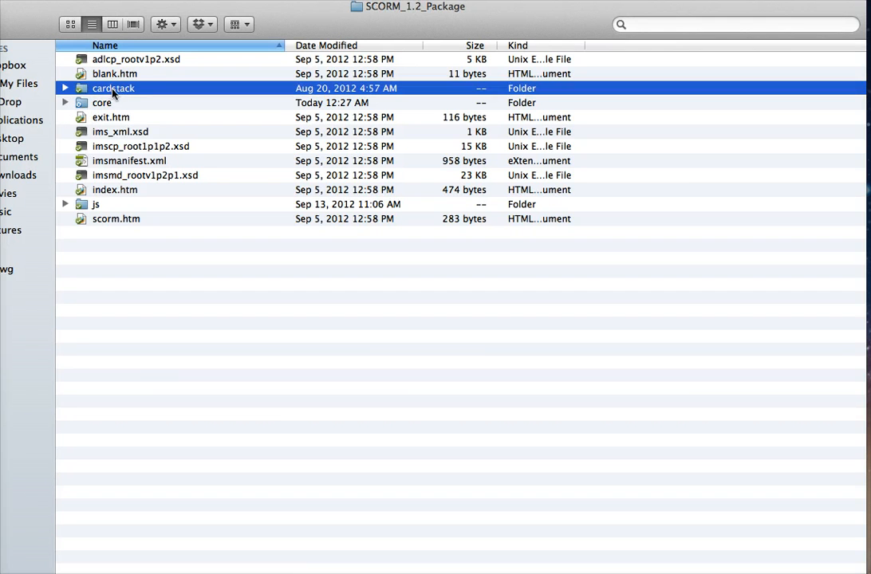
pyautogui.click(113, 88)
pyautogui.write('game')
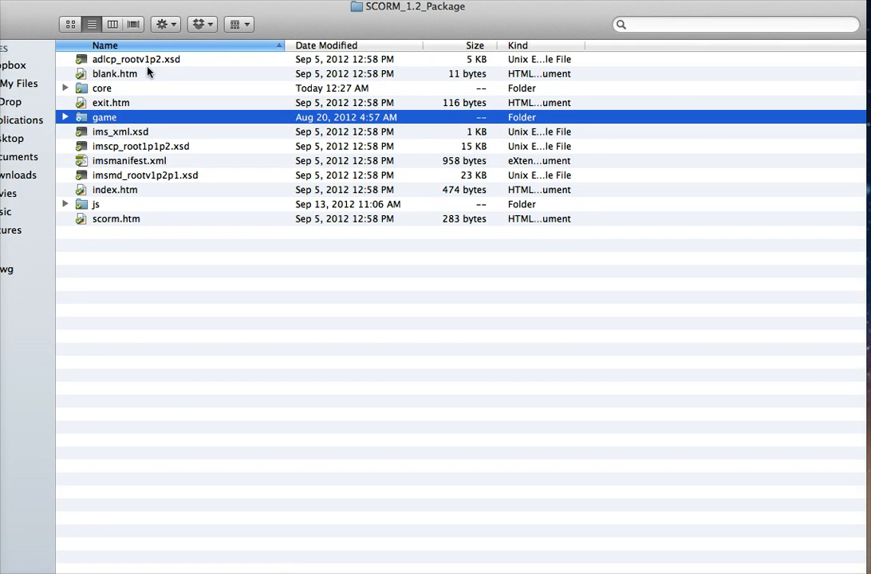
pyautogui.moveTo(118, 257)
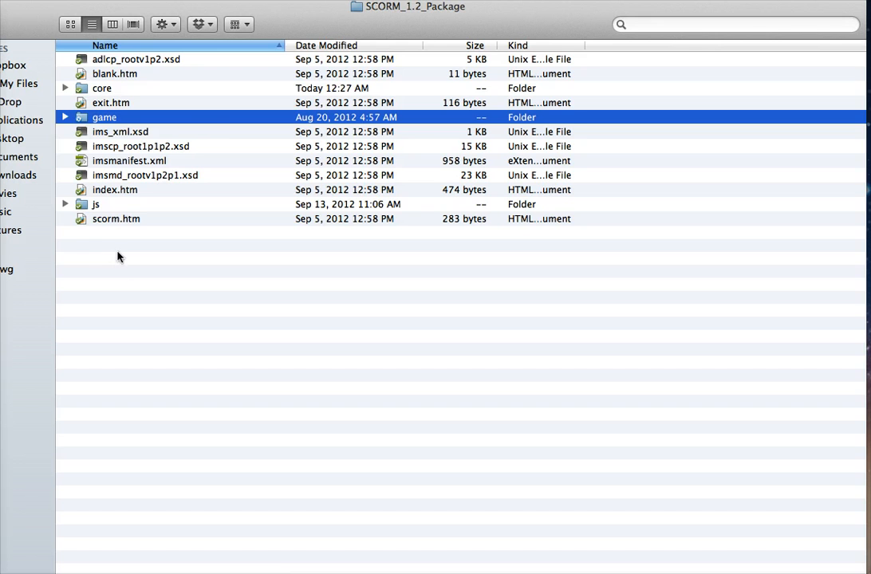
pyautogui.click(102, 87)
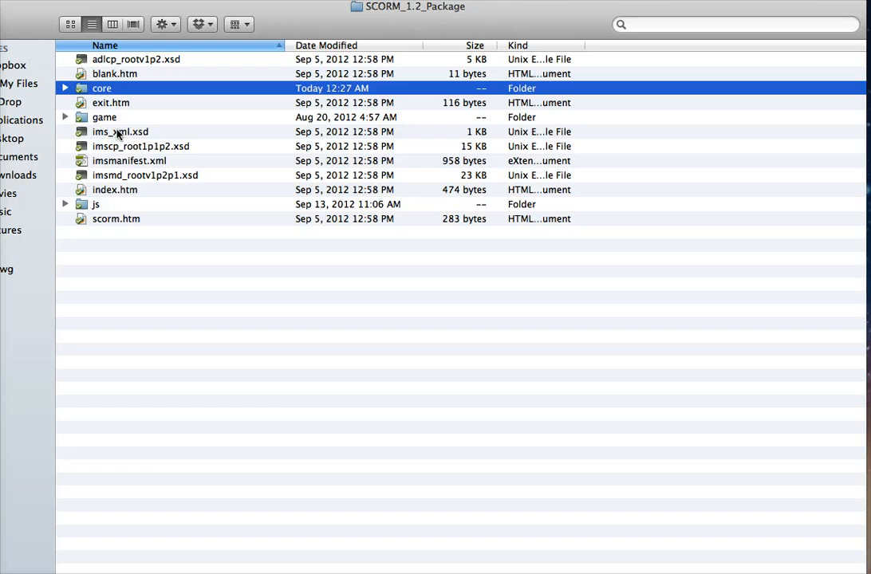
pyautogui.click(129, 160)
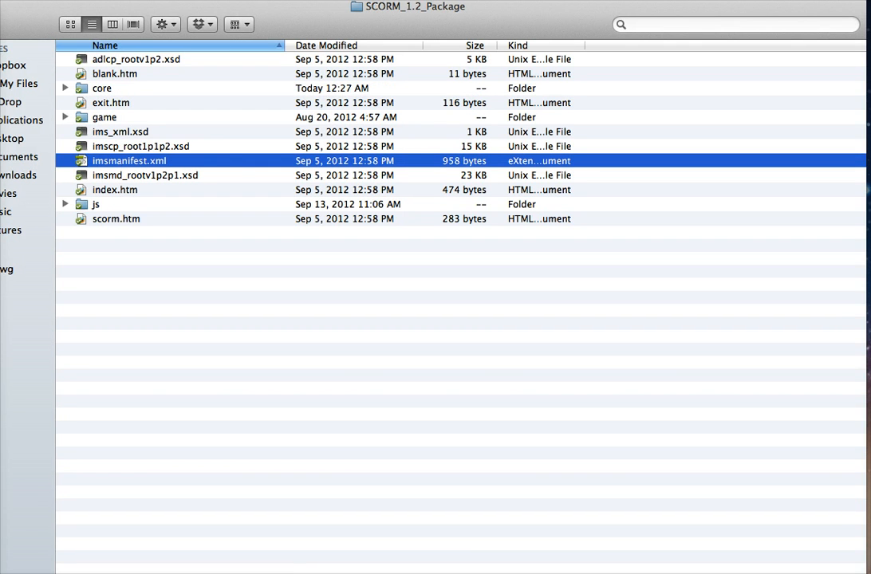
# - Open imsmanifest.xml in Dreamweaver and replace GameShow in the title with 'MV'
pyautogui.doubleClick(129, 160)
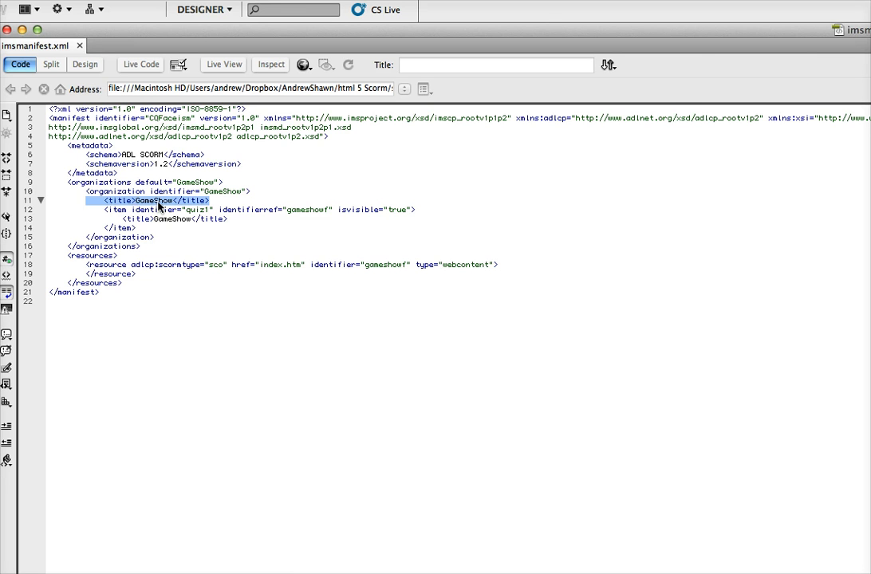
pyautogui.click(171, 218)
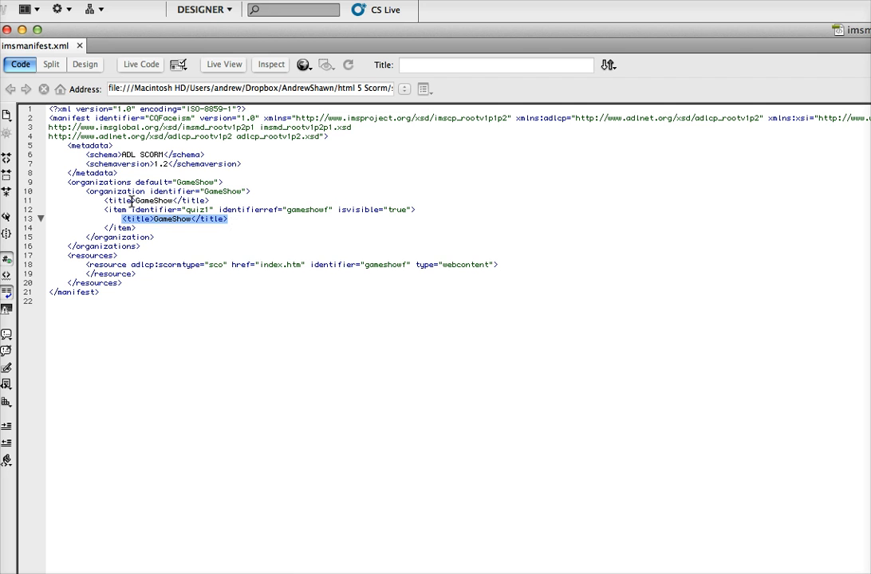
pyautogui.doubleClick(151, 200)
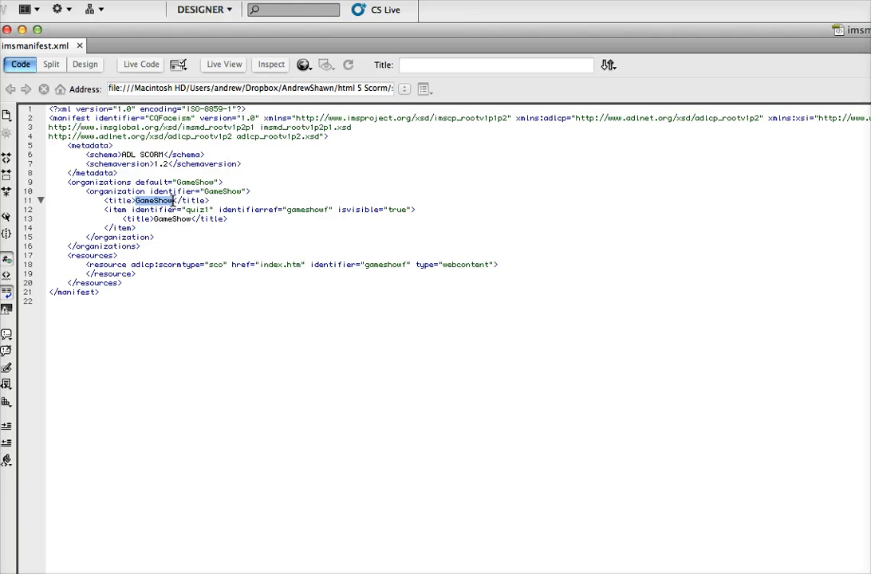
pyautogui.write('MV')
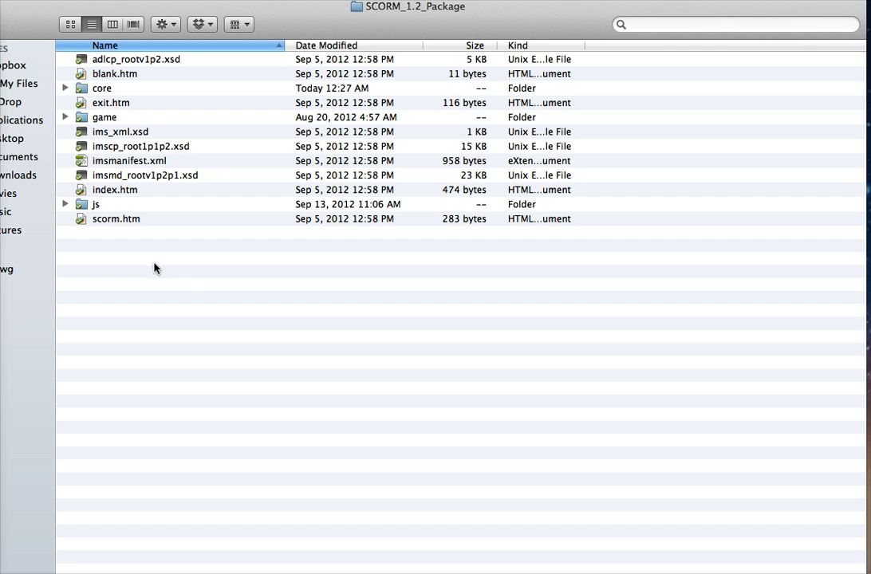
# - Select all twelve items in SCORM_1.2_Package and compress them into one archive
pyautogui.press('cmd+a')
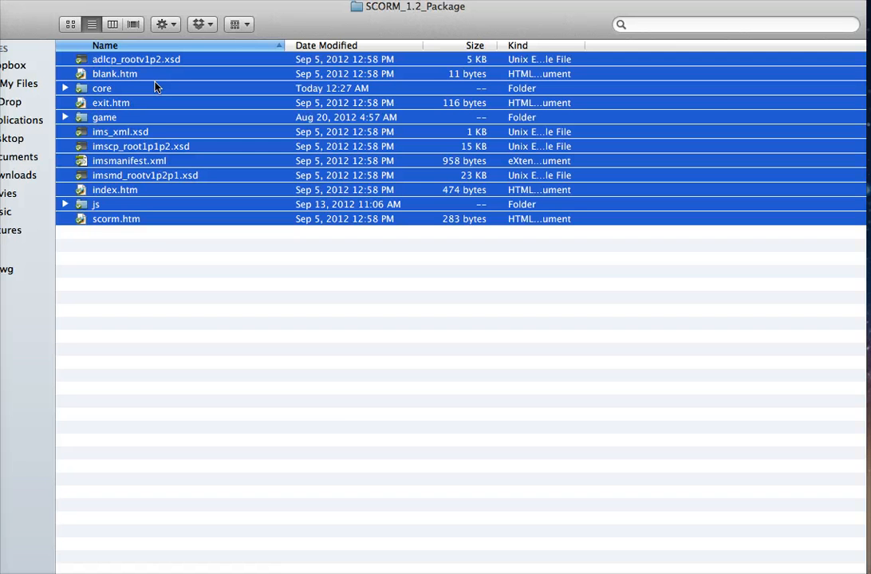
pyautogui.rightClick(118, 117)
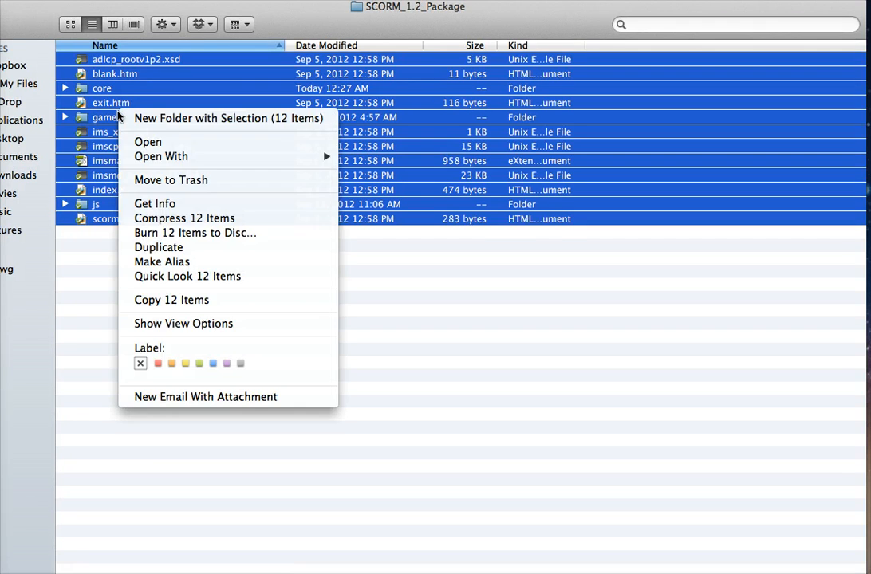
pyautogui.moveTo(184, 217)
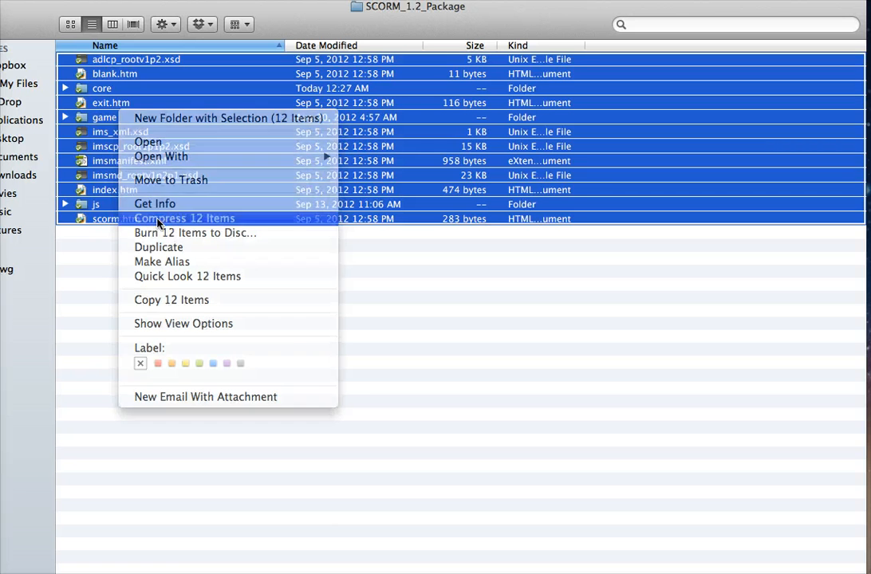
pyautogui.click(184, 218)
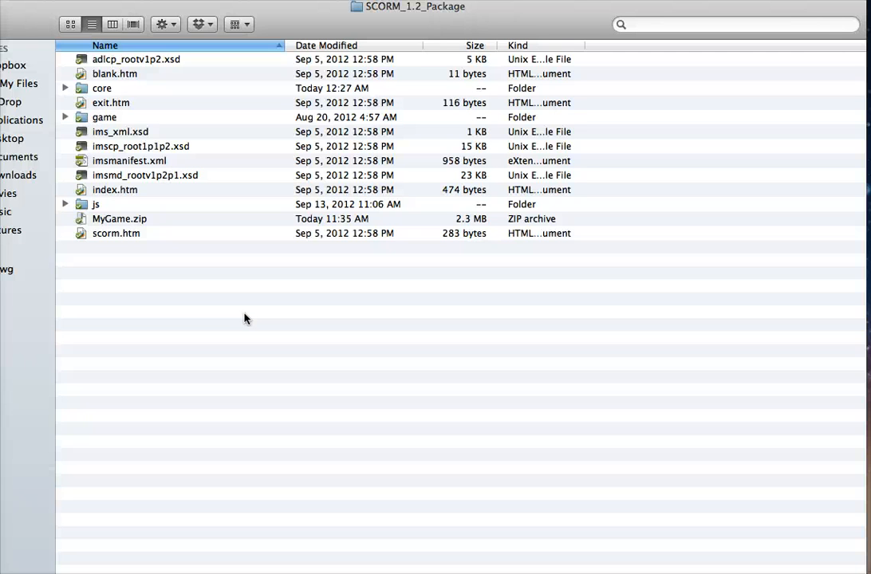
pyautogui.moveTo(124, 199)
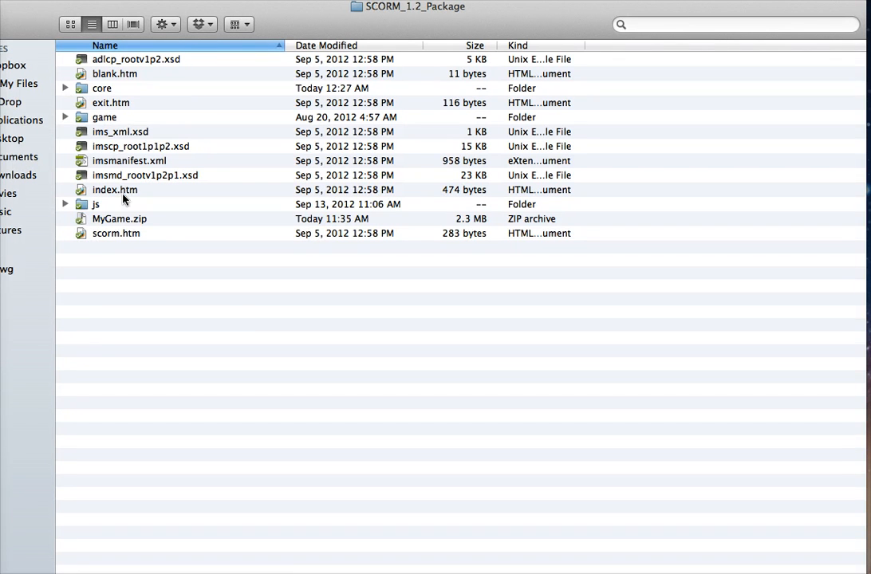
pyautogui.click(119, 218)
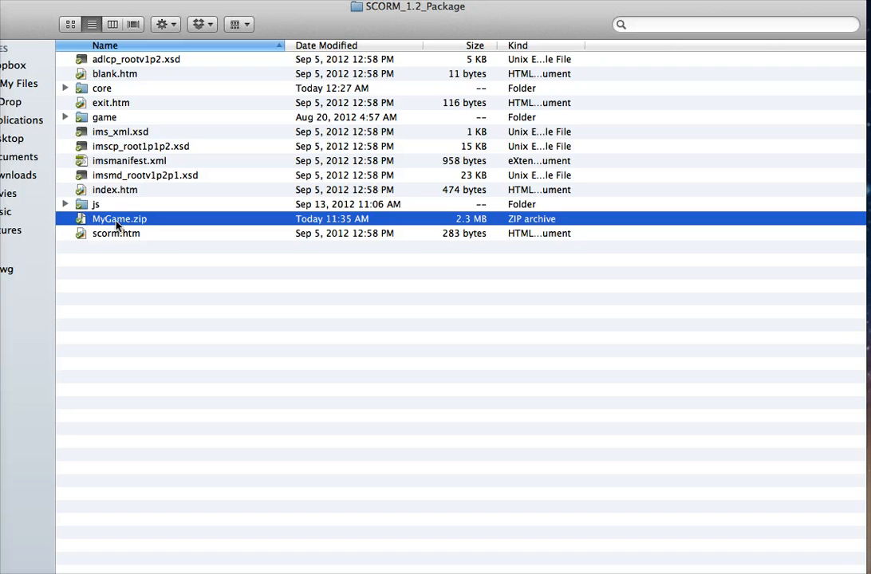
pyautogui.click(129, 160)
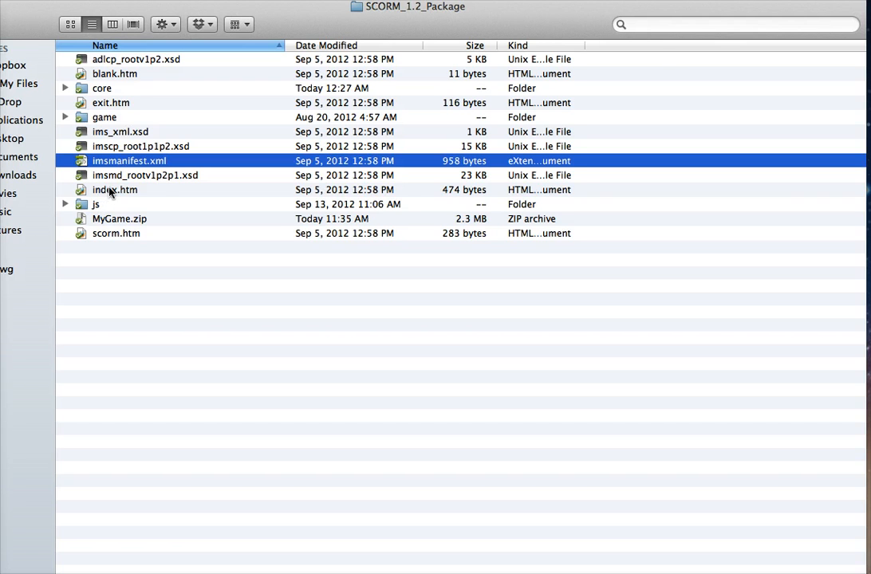
pyautogui.click(113, 189)
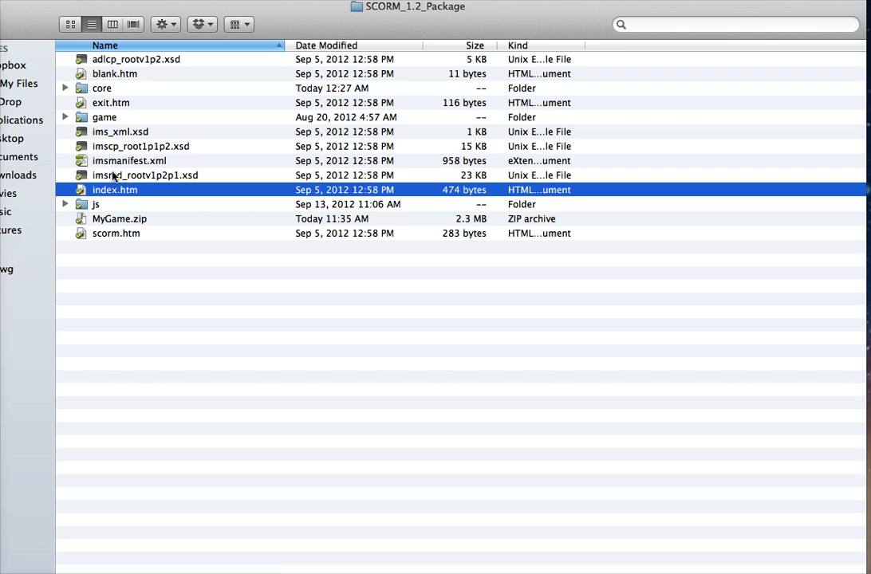
pyautogui.click(129, 160)
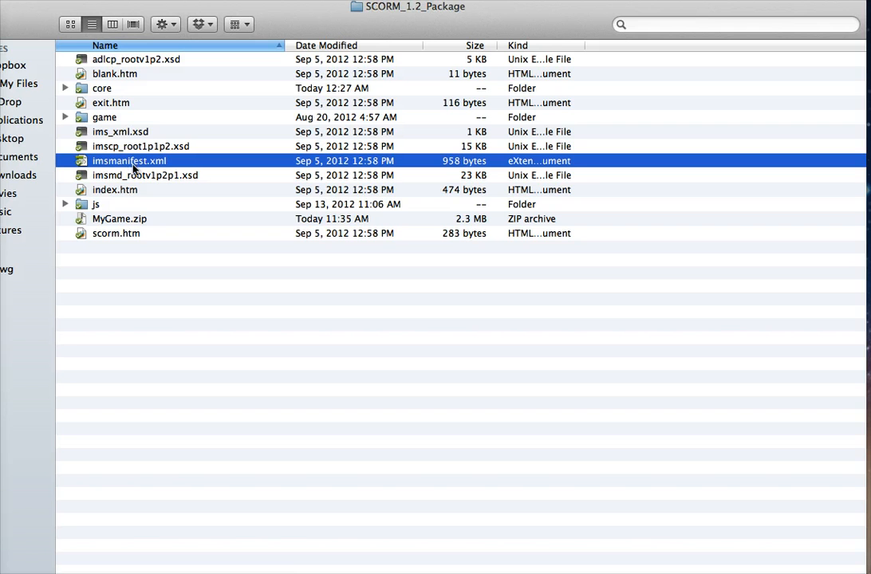